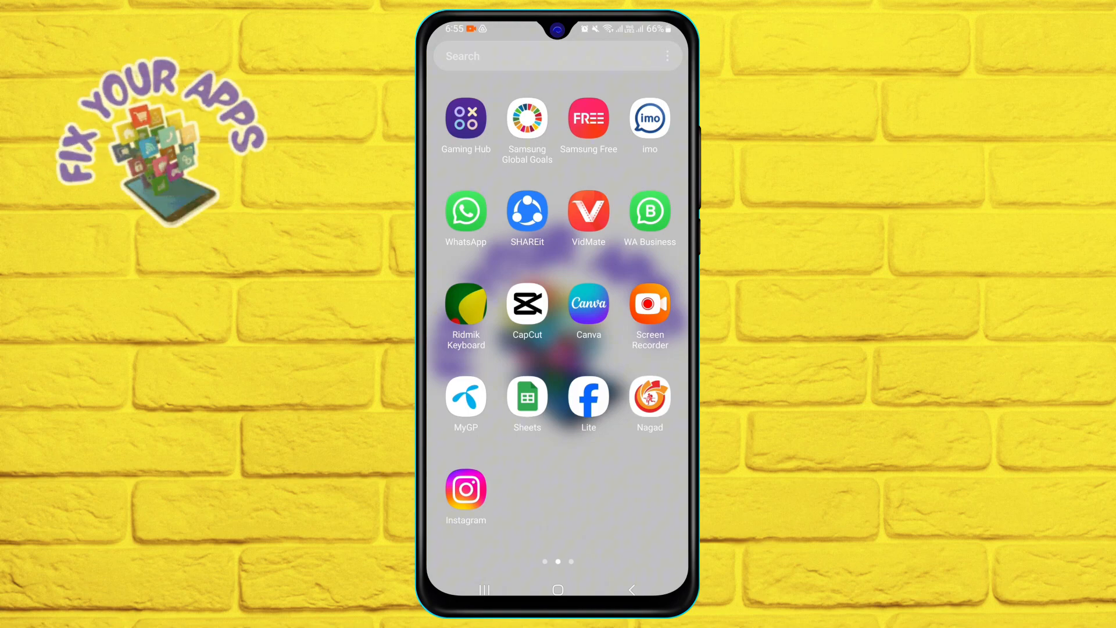
# Step: Enable Send away message in Business tools and open its default reply text for editing
pyautogui.click(649, 212)
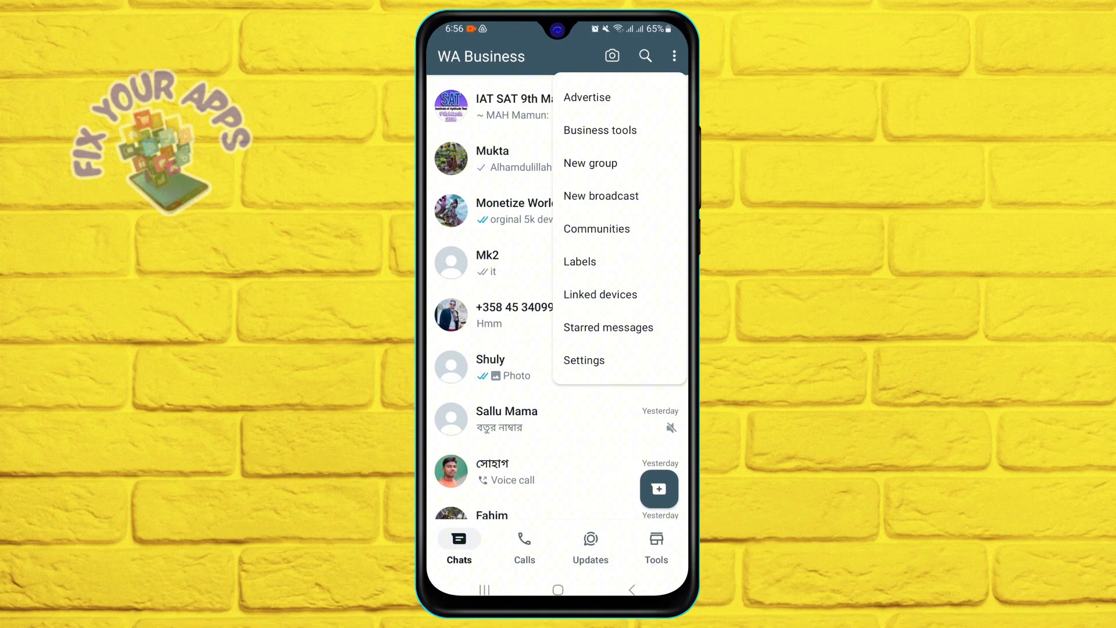
pyautogui.click(600, 130)
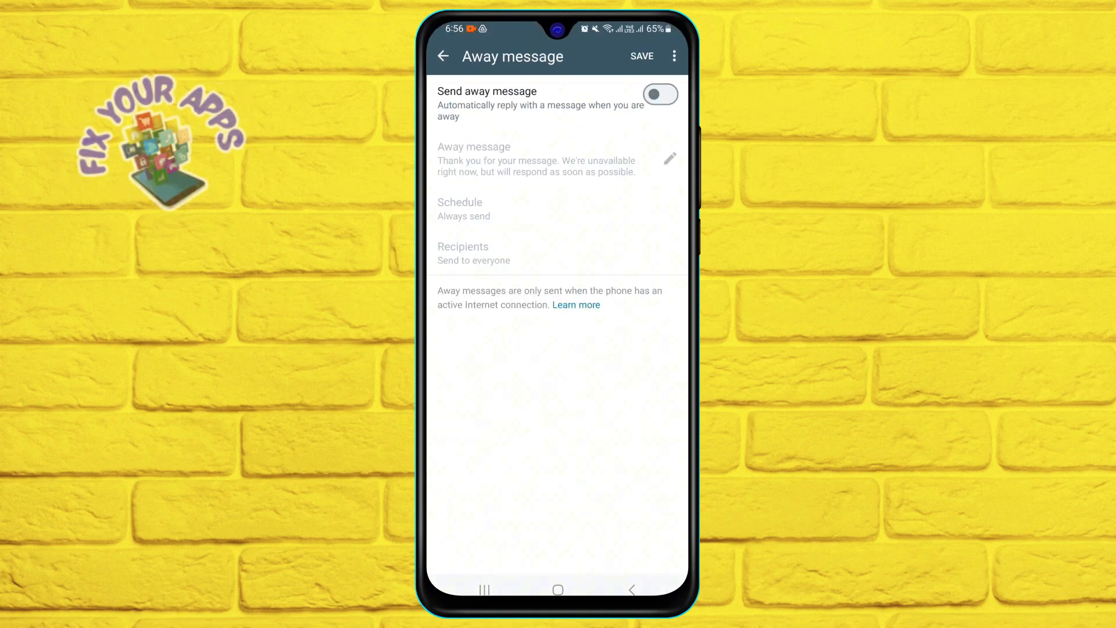
pyautogui.click(660, 95)
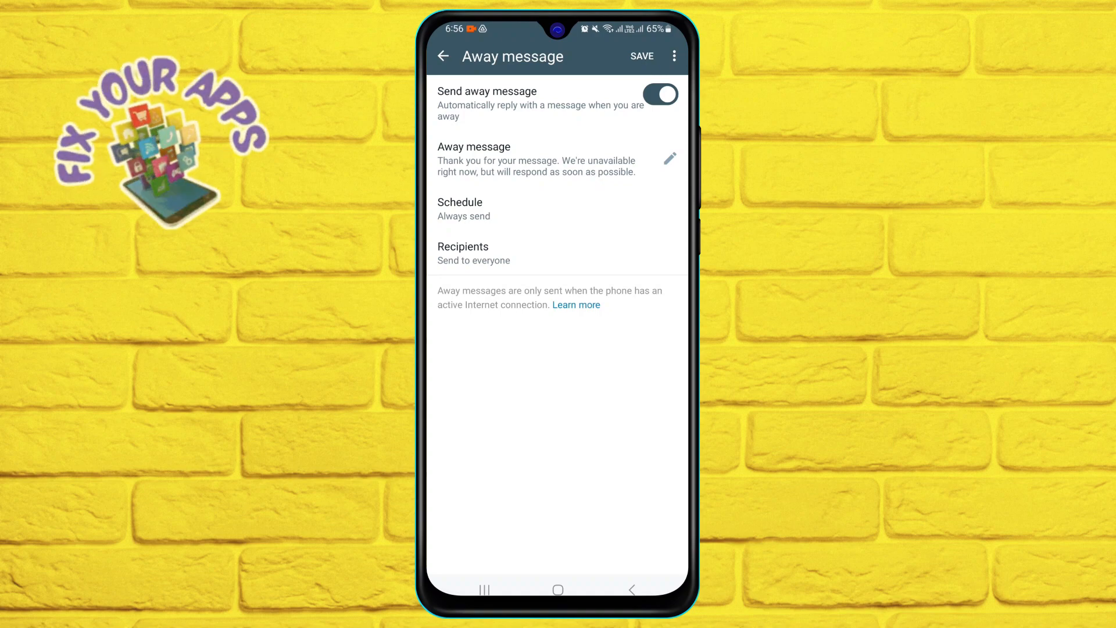
pyautogui.click(669, 159)
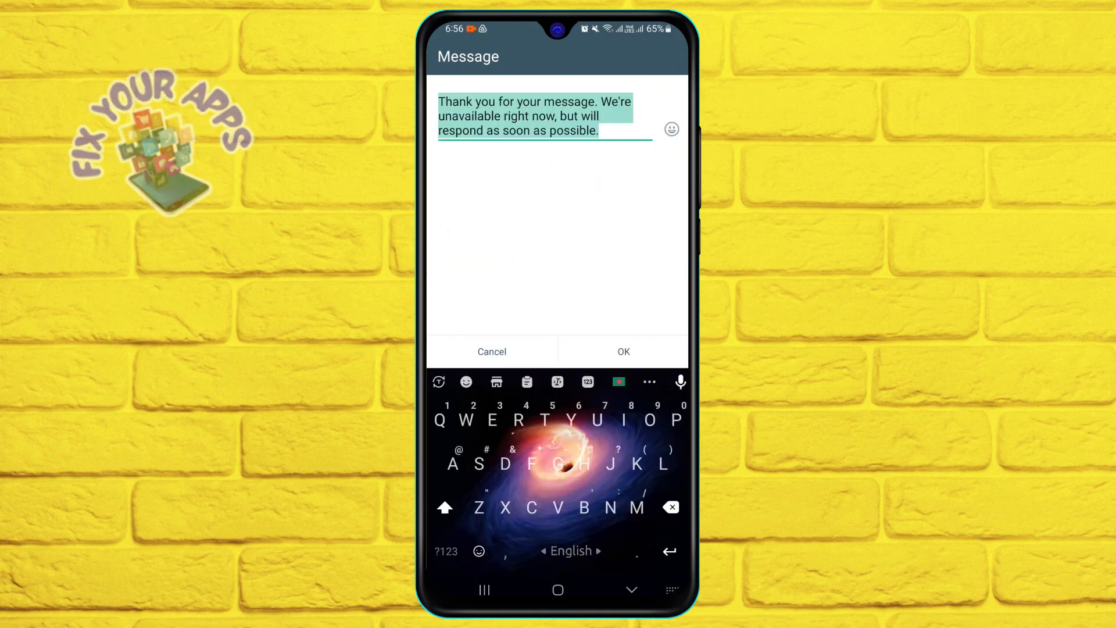
# Step: Enter 'Assalamu Alaikum' as the away message text and confirm it
pyautogui.write('Assa')
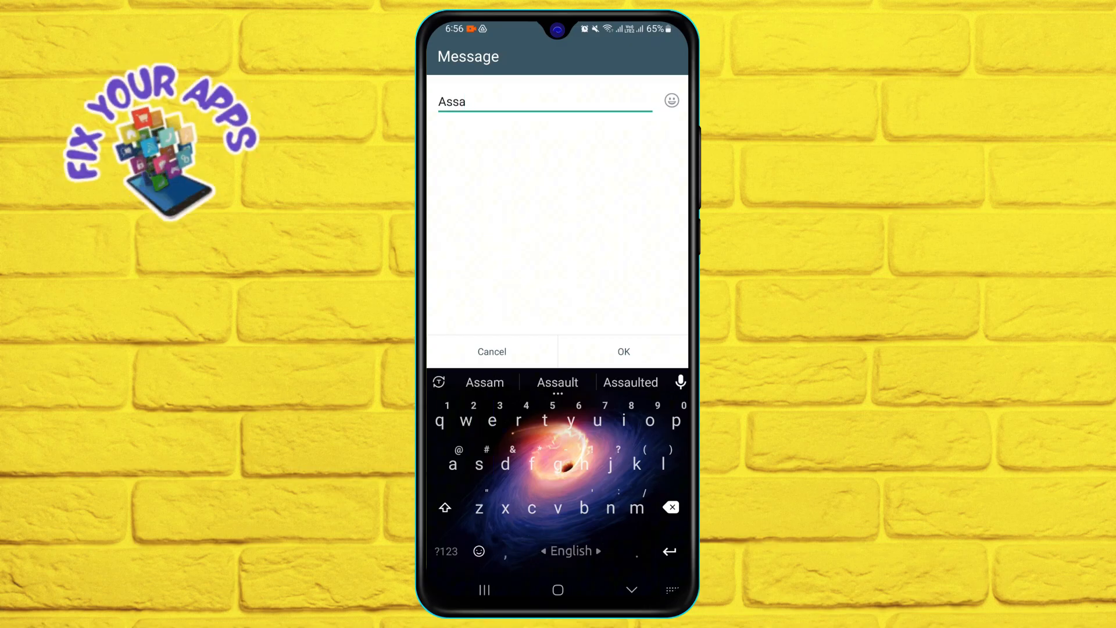
pyautogui.write('la')
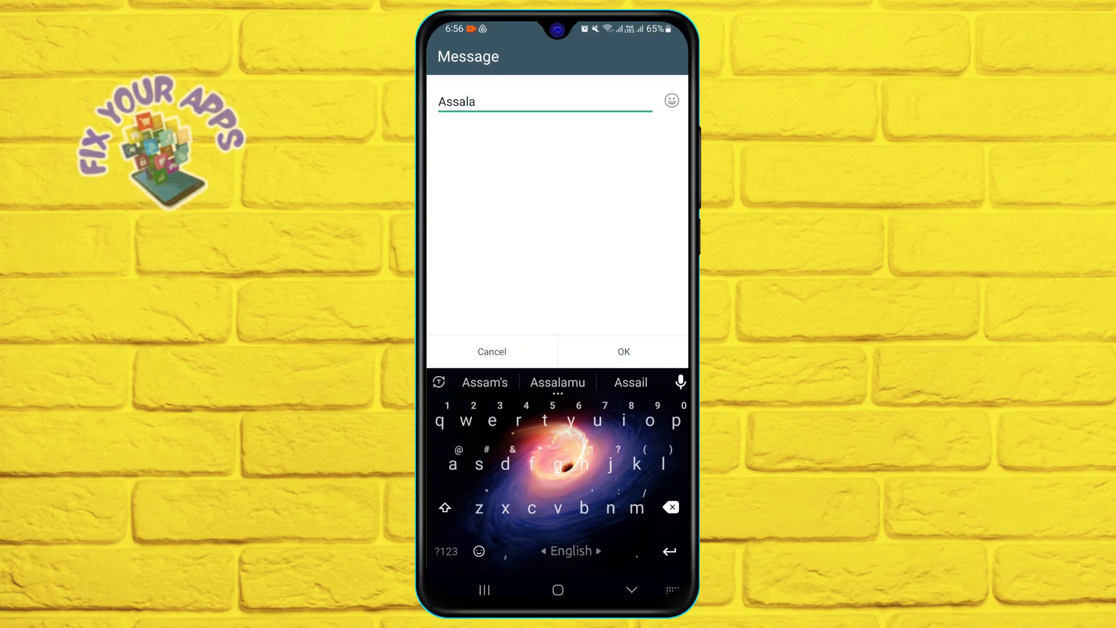
pyautogui.click(558, 382)
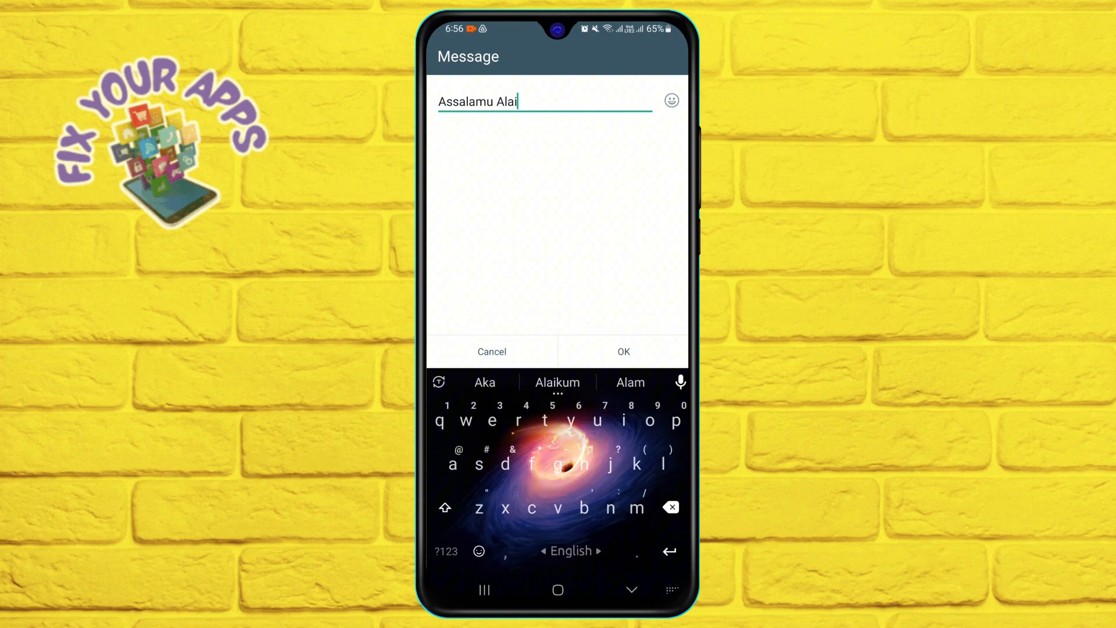
pyautogui.click(558, 383)
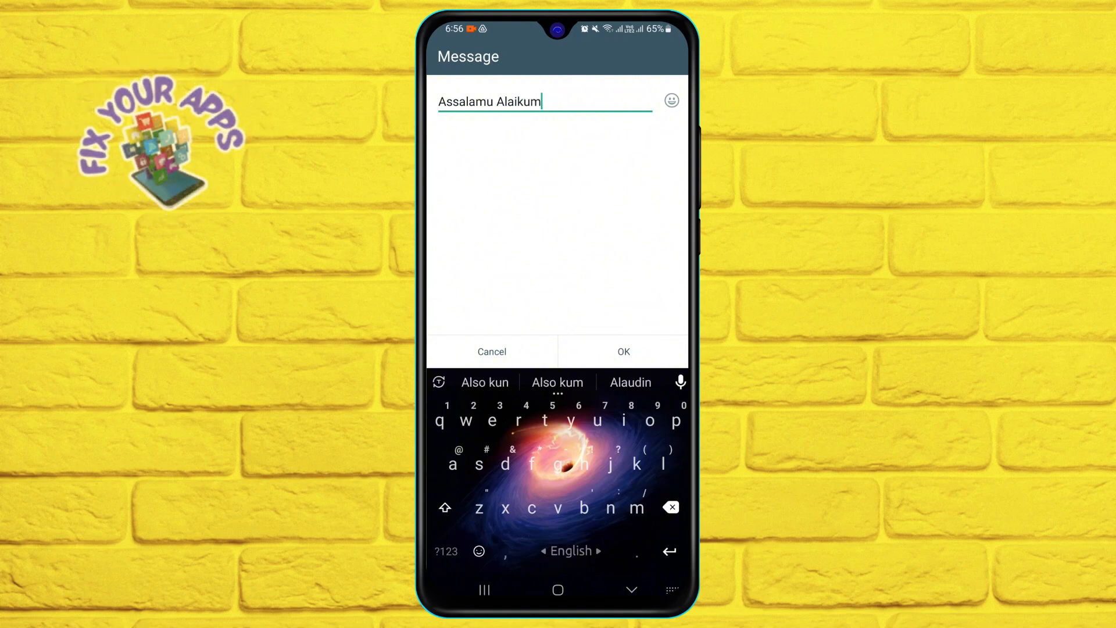
pyautogui.click(622, 351)
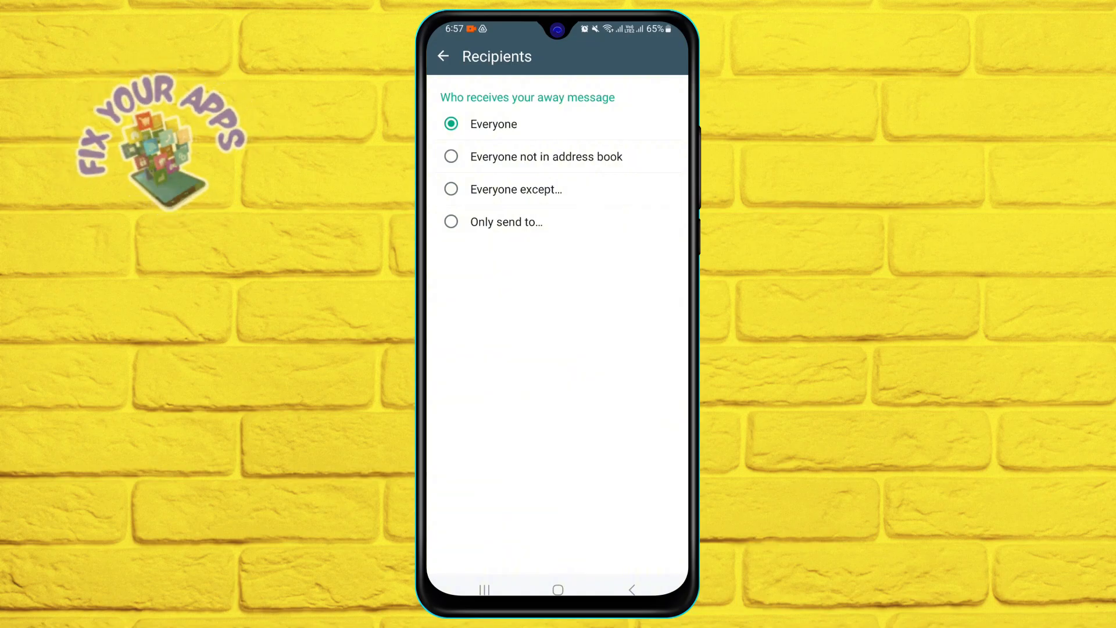
# Step: Keep recipients as Everyone with schedule Always send, and save the away message
pyautogui.click(443, 56)
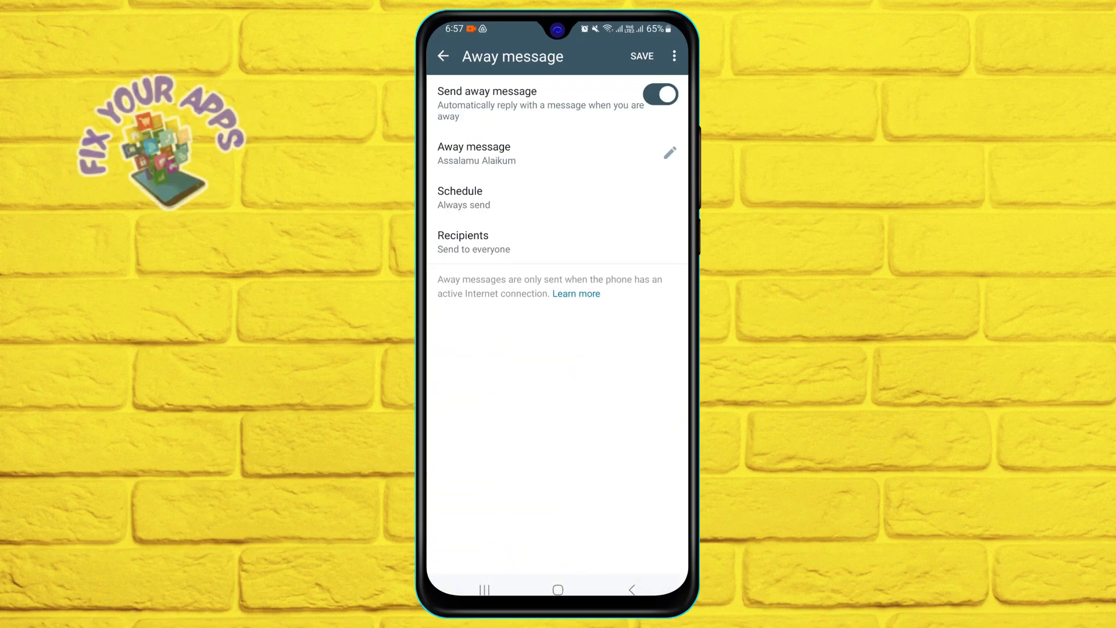
pyautogui.click(640, 56)
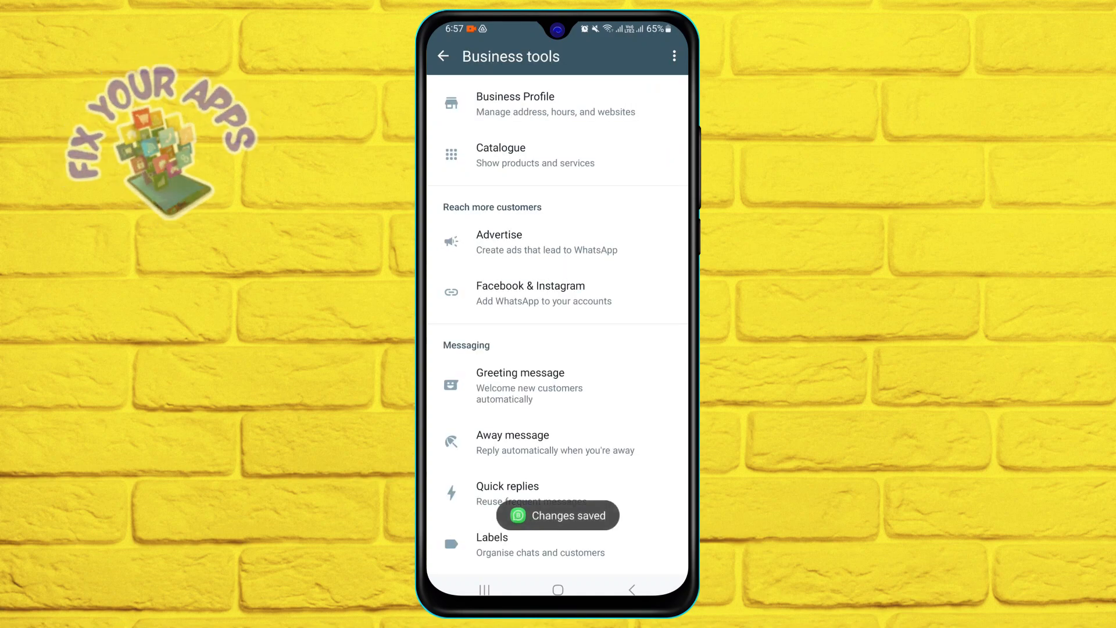